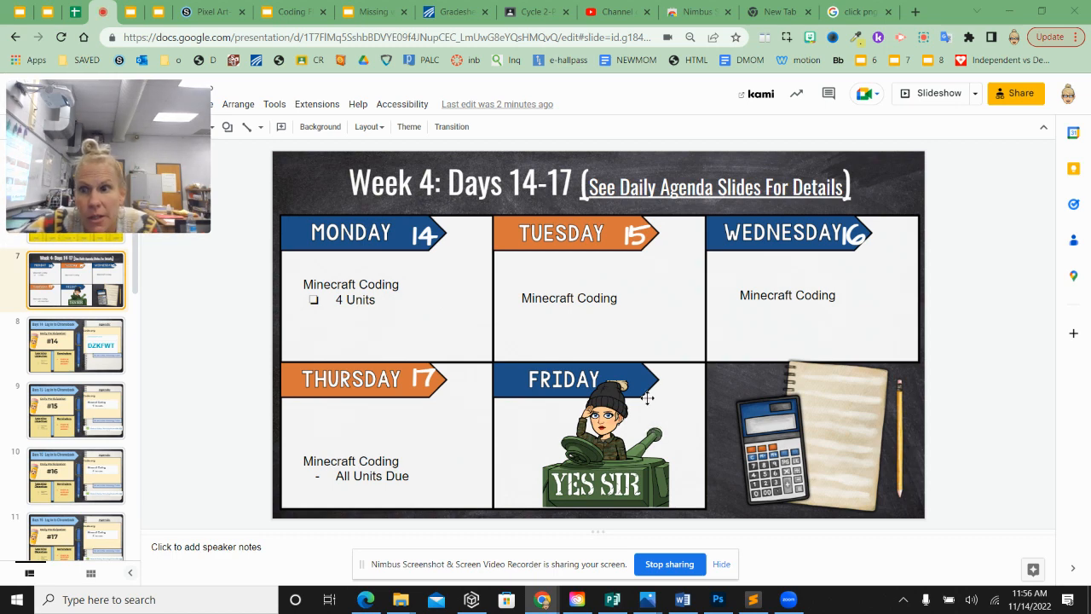
mouse_move(329, 350)
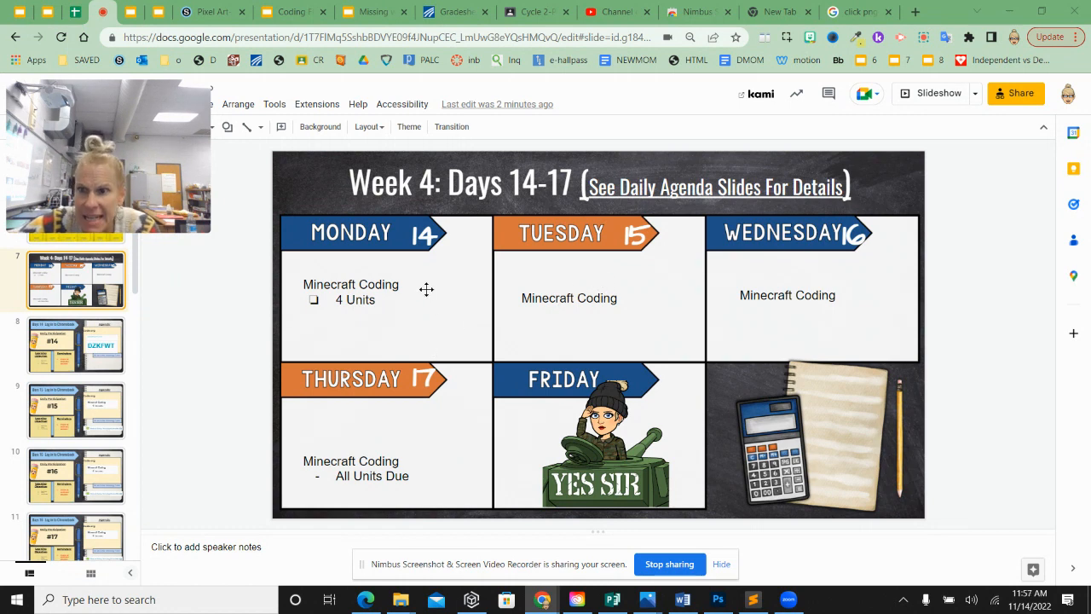
mouse_move(597, 307)
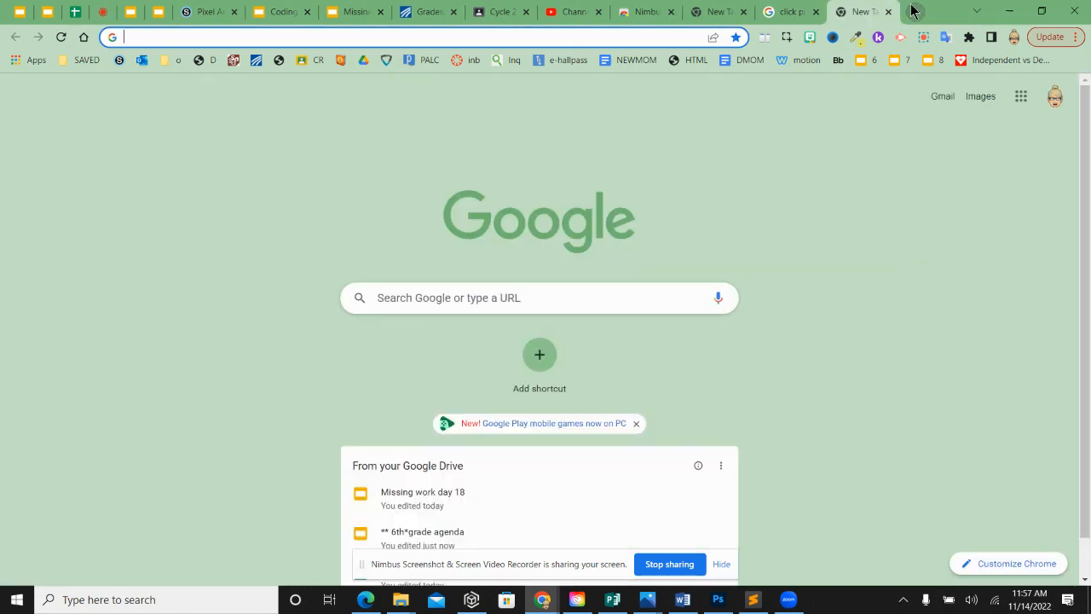
Go to code.org in the new tab, landing on the signed-in teacher dashboard.
type("code.org/home")
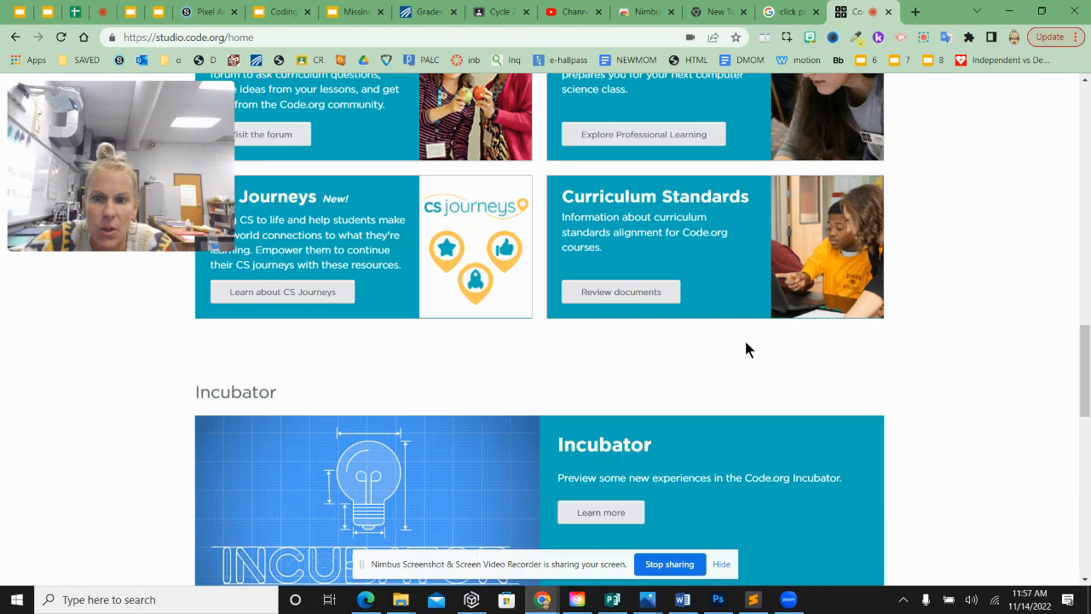
scroll("up", 3)
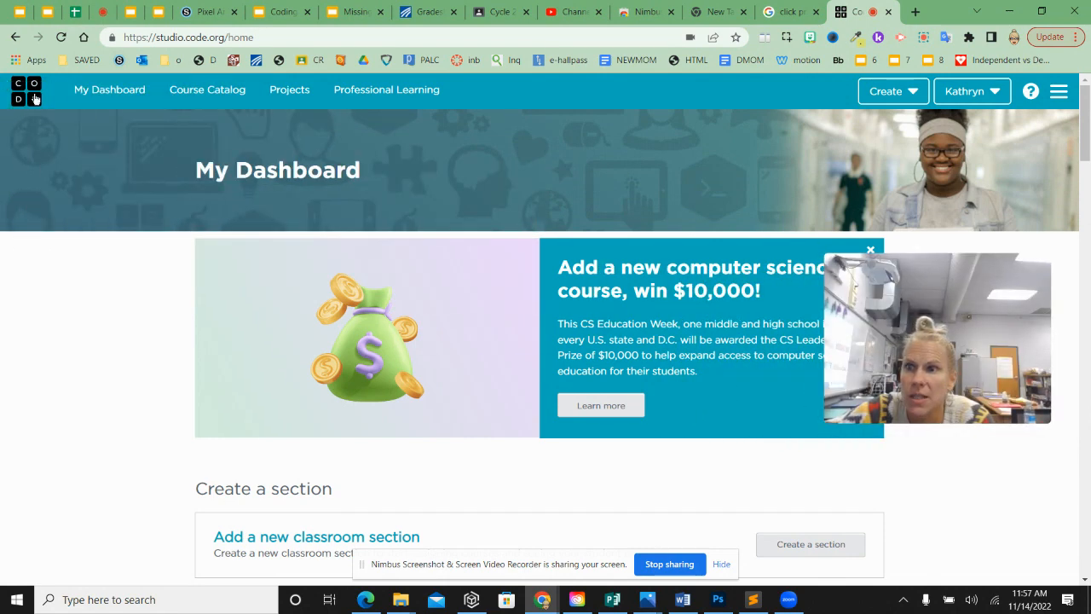
mouse_move(140, 126)
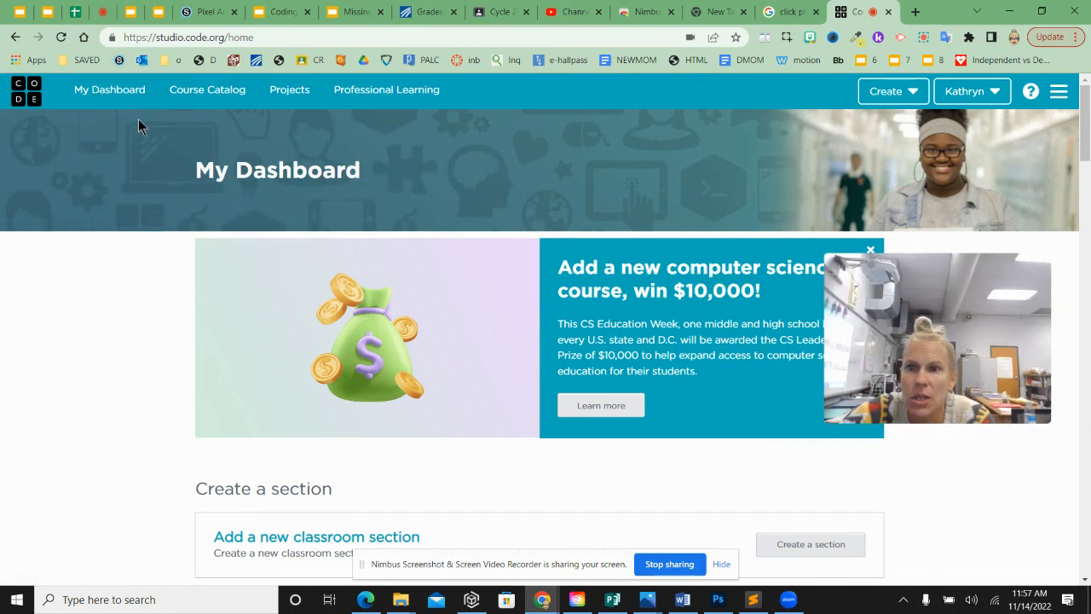
Select the Section Code (ABCDEF) field in the Join a section box on My Dashboard.
scroll("down", 3)
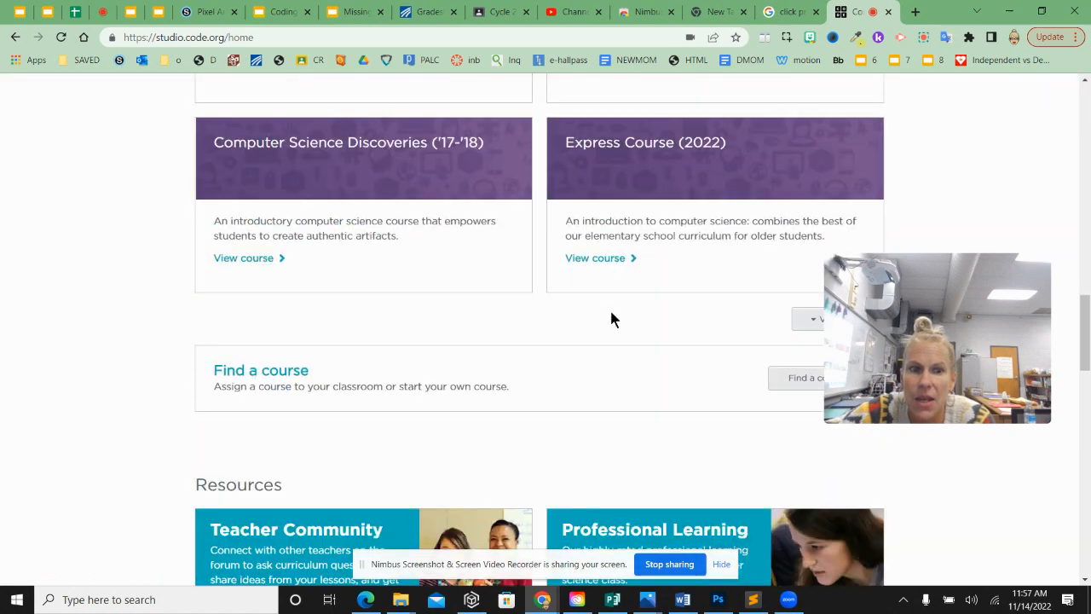
scroll("down", 3)
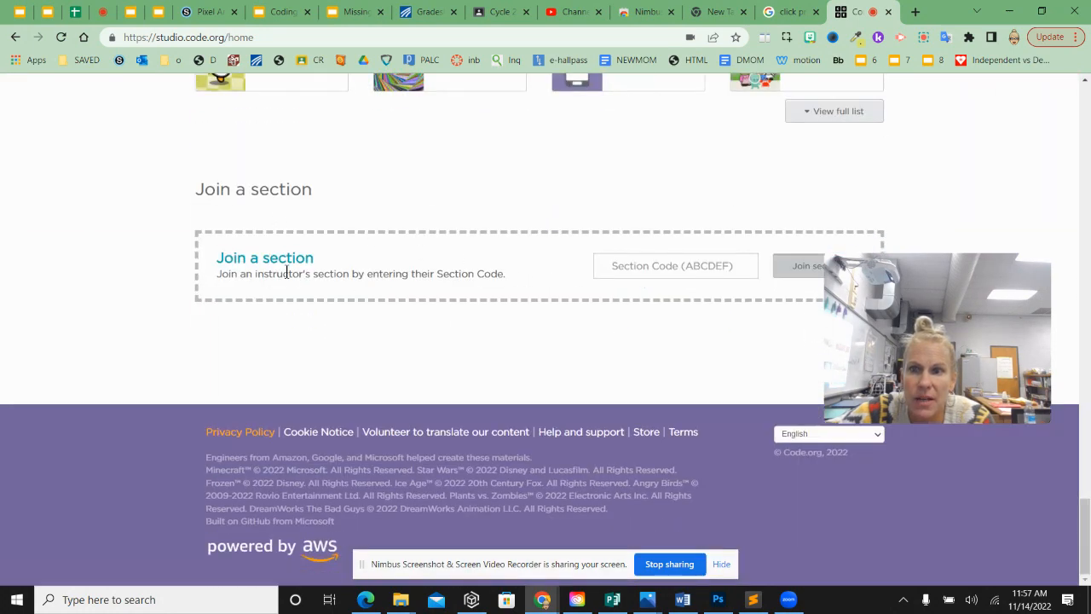
left_click(675, 266)
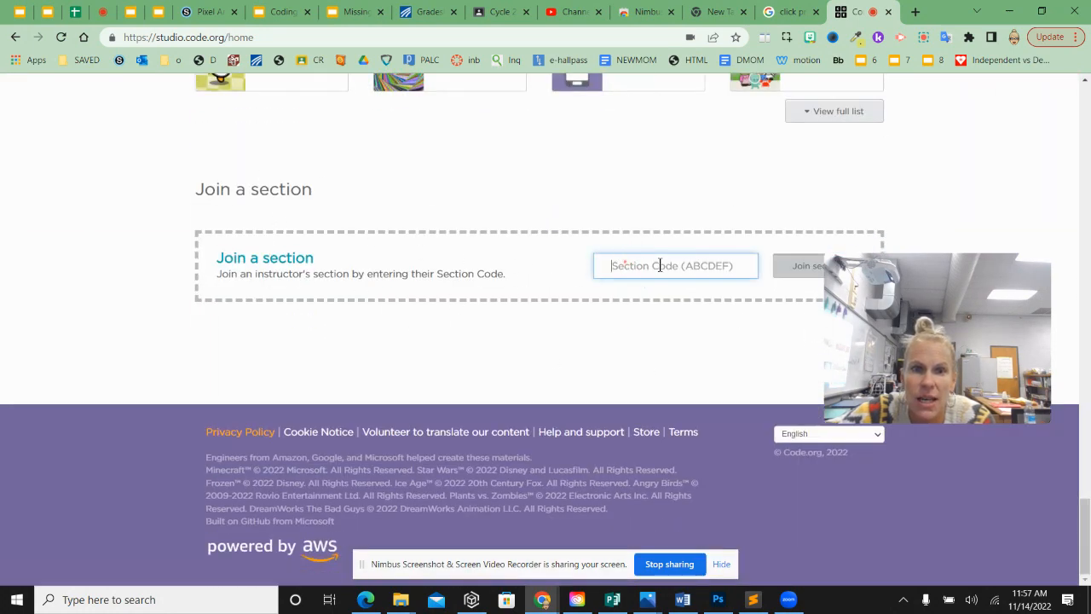
mouse_move(600, 389)
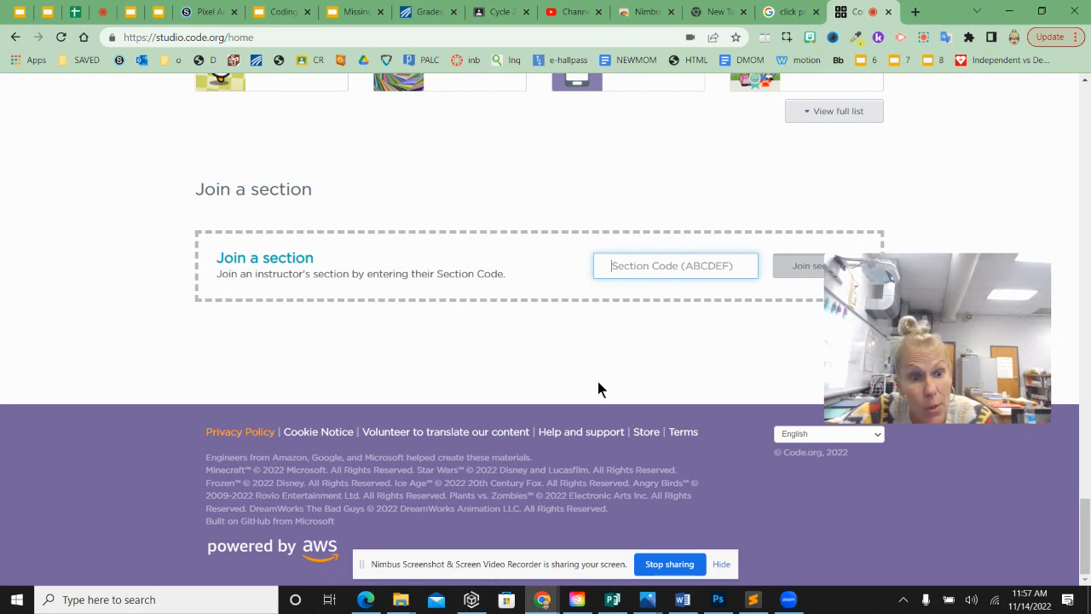